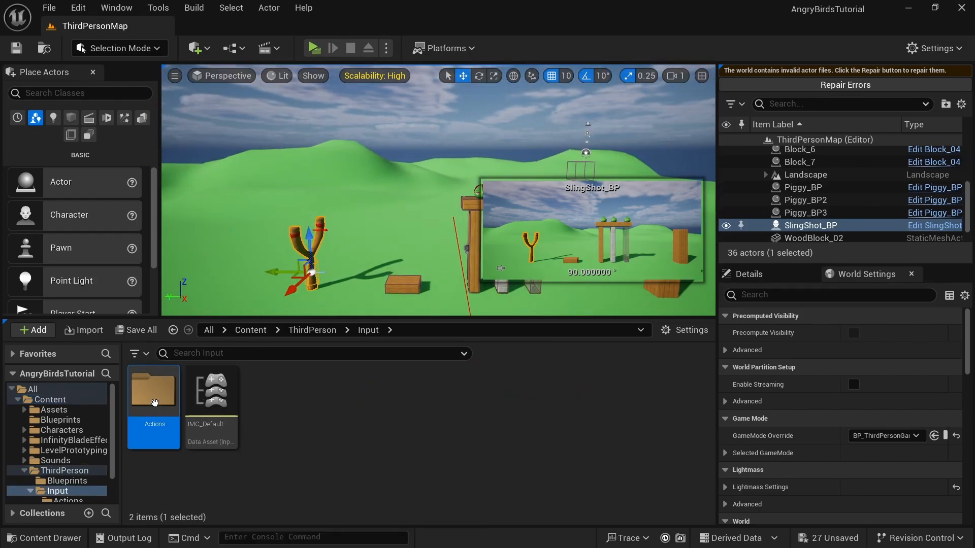
Step: Open IMC_Default from the Actions folder and inspect the keys bound to IA_ZoomIn
double_click(153, 389)
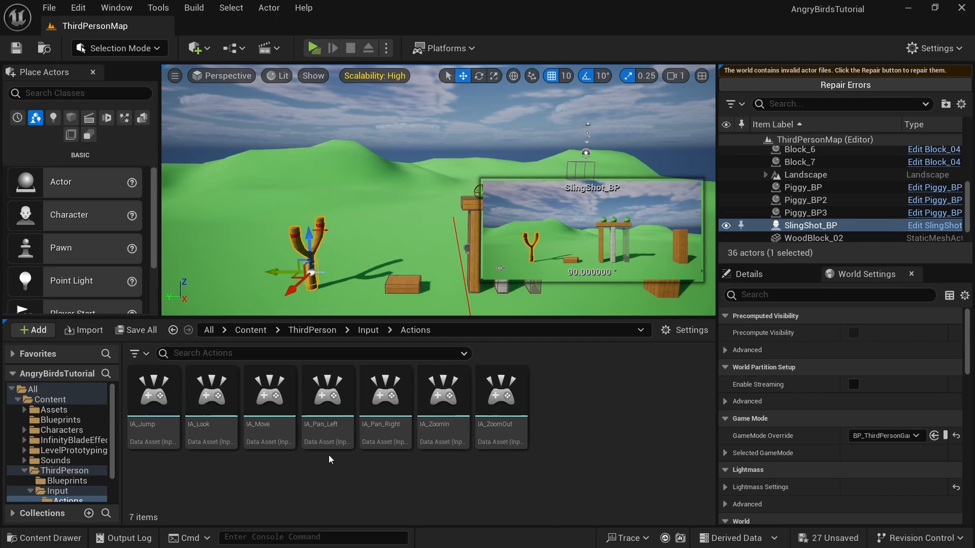
mouse_move(447, 465)
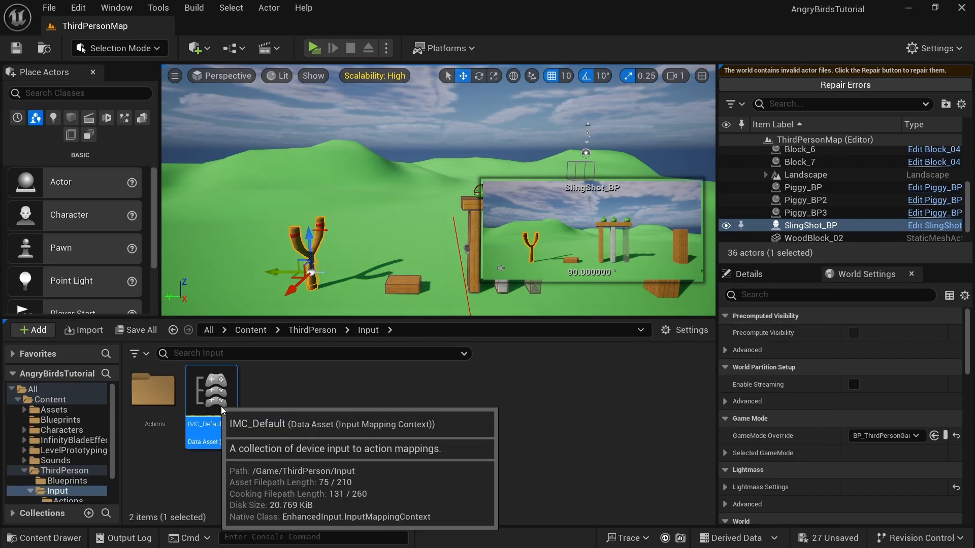
double_click(211, 389)
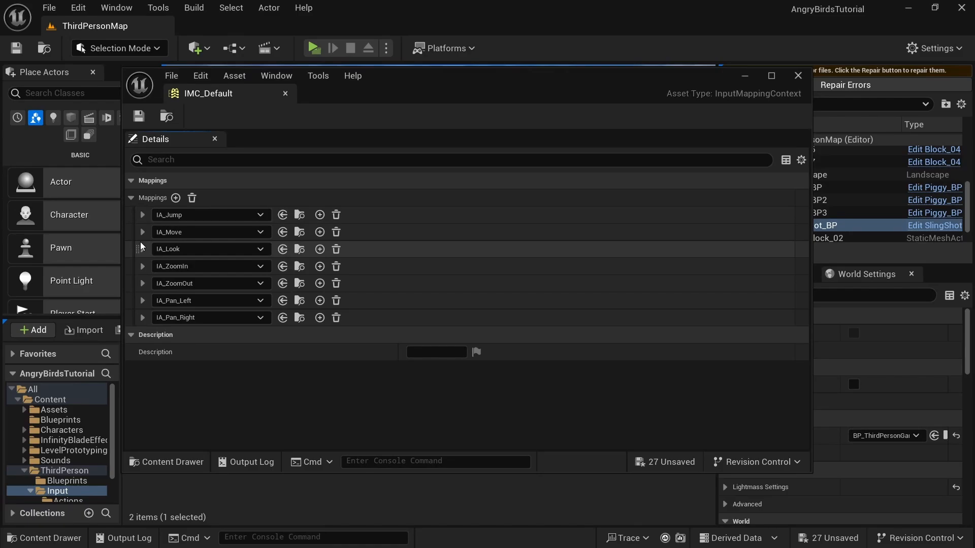
left_click(142, 266)
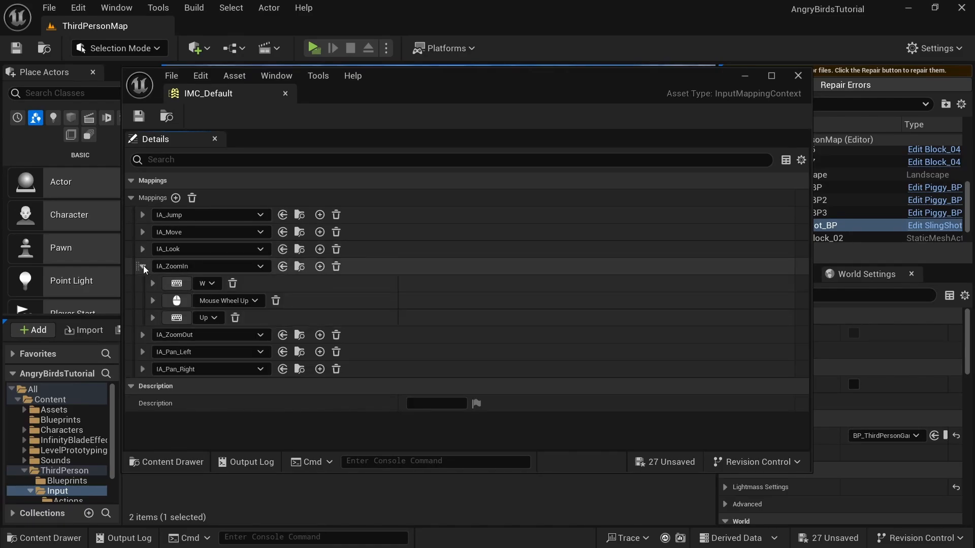
left_click(142, 266)
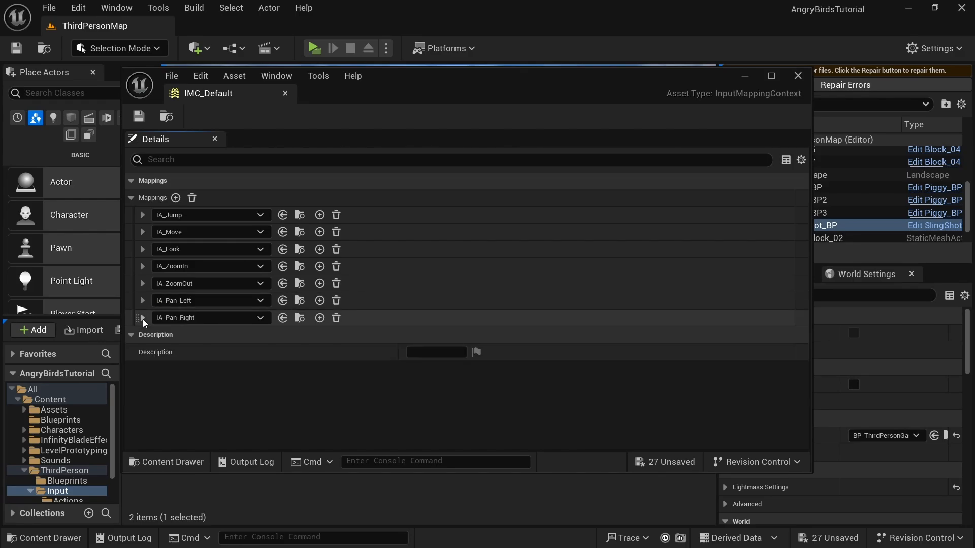
mouse_move(187, 317)
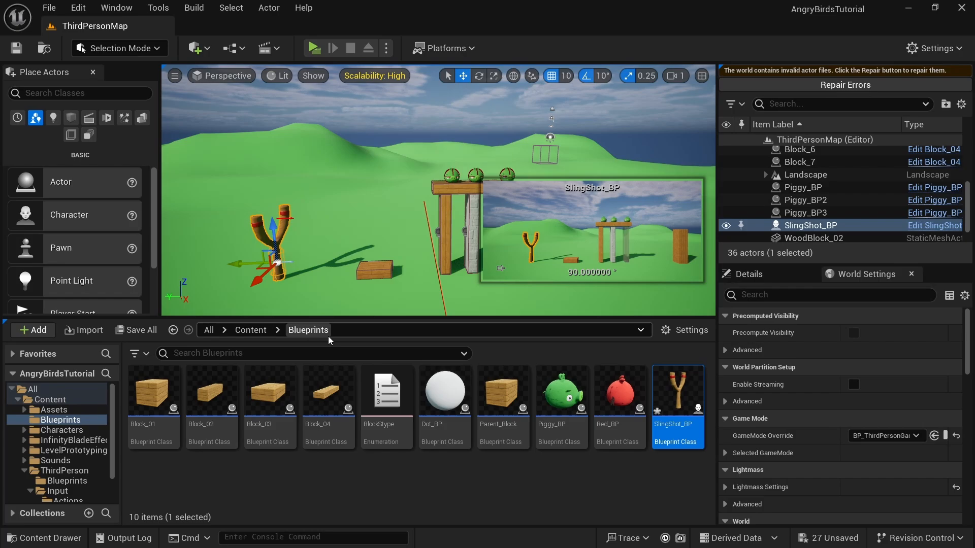
Step: Open SlingShot_BP in the Blueprint Editor on its Event Graph
double_click(677, 392)
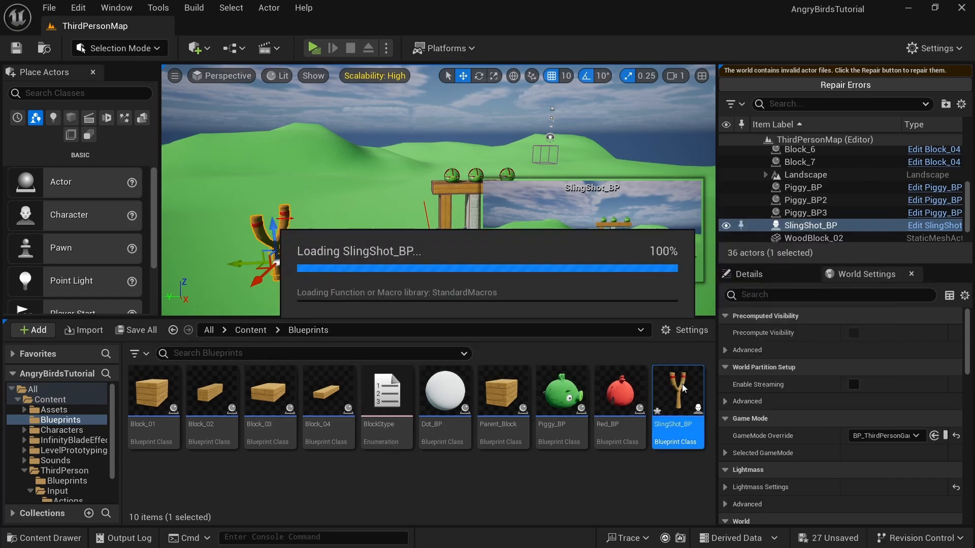
double_click(676, 390)
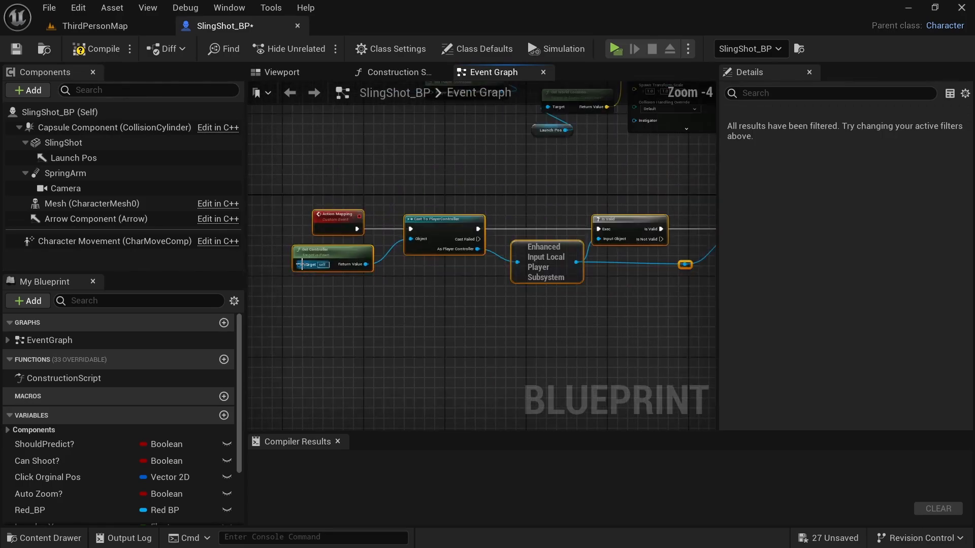
Step: Zoom out of the event graph to reach empty space for new nodes
scroll("down", 3)
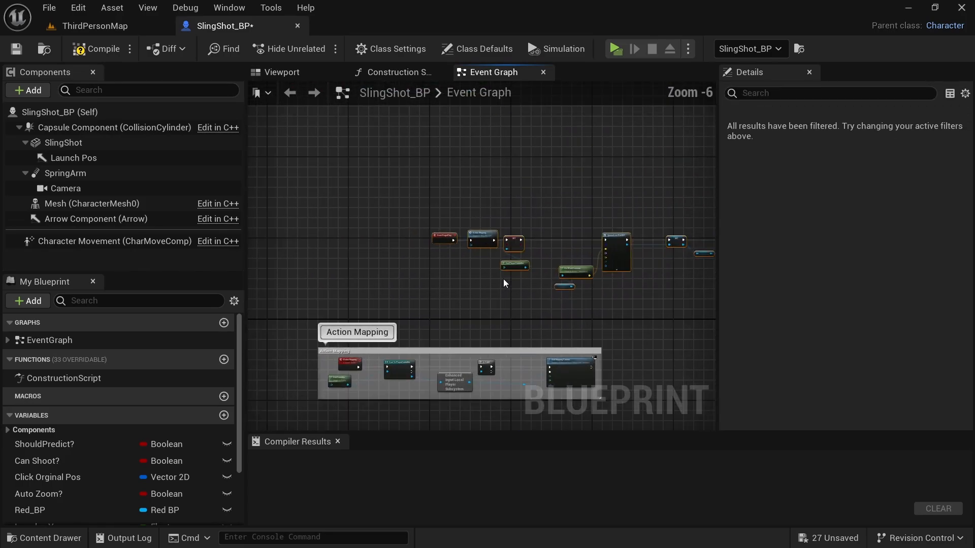
scroll("down", 3)
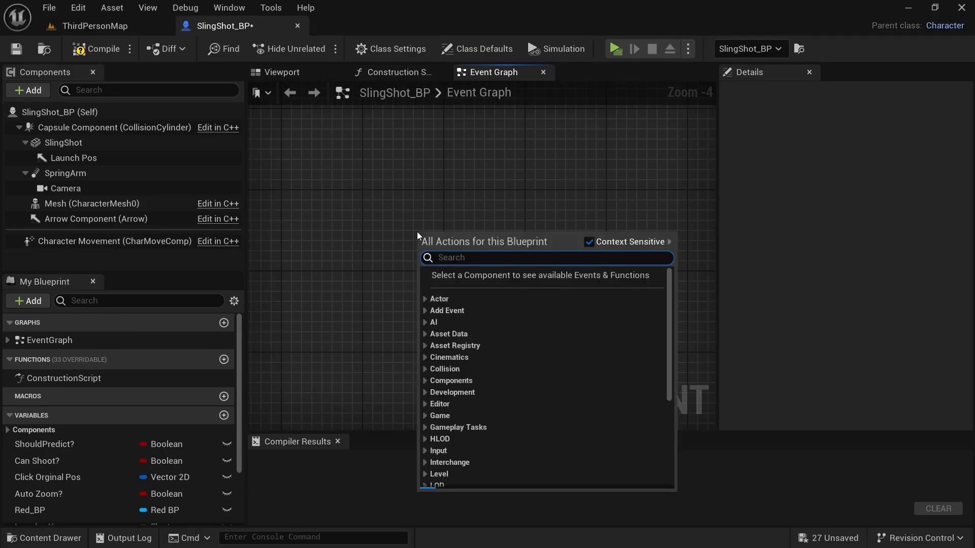
Step: Add Enhanced Input events for IA_ZoomIn, IA_ZoomOut, IA_Pan_Left and IA_Pan_Right via 'ia zoom' and 'ia pan' searches
type("ia zo")
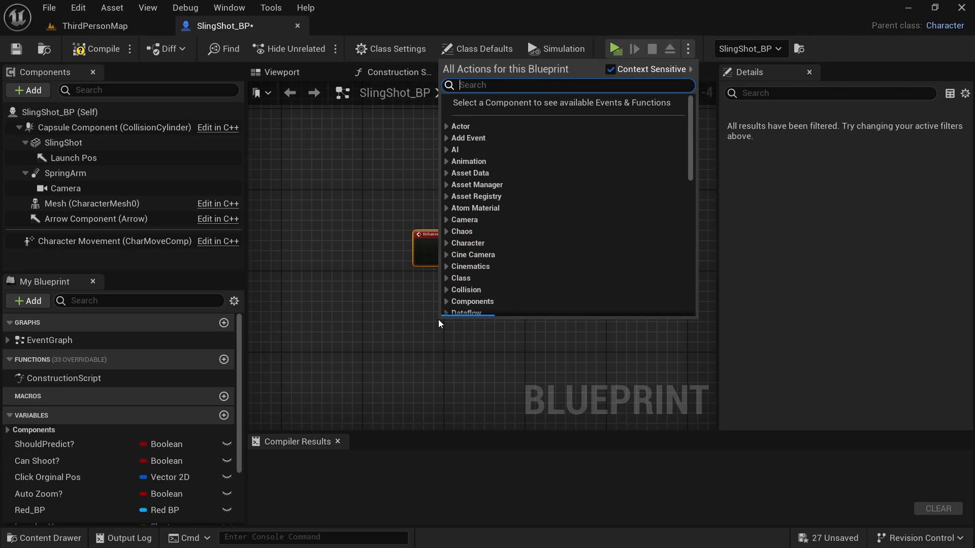
type("ia zoom")
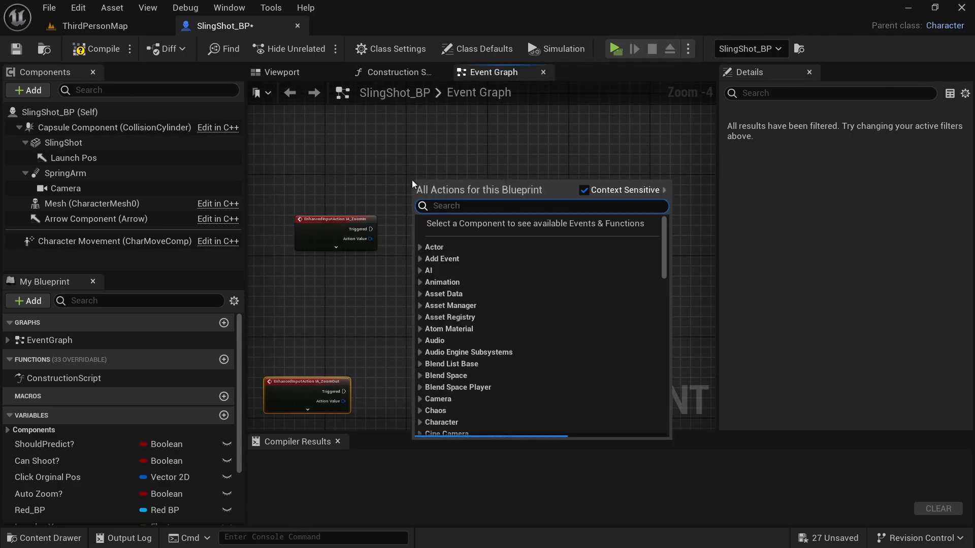
type("ia pan")
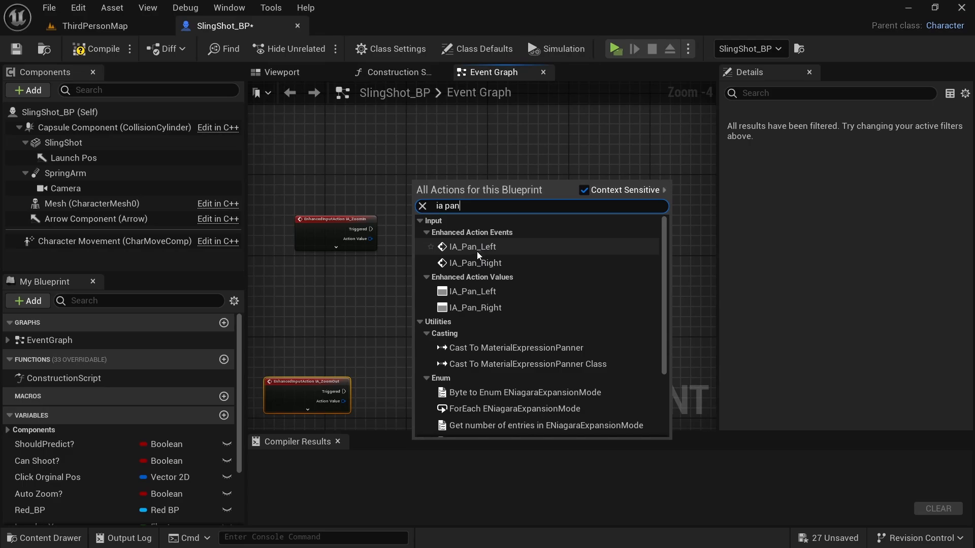
left_click(473, 245)
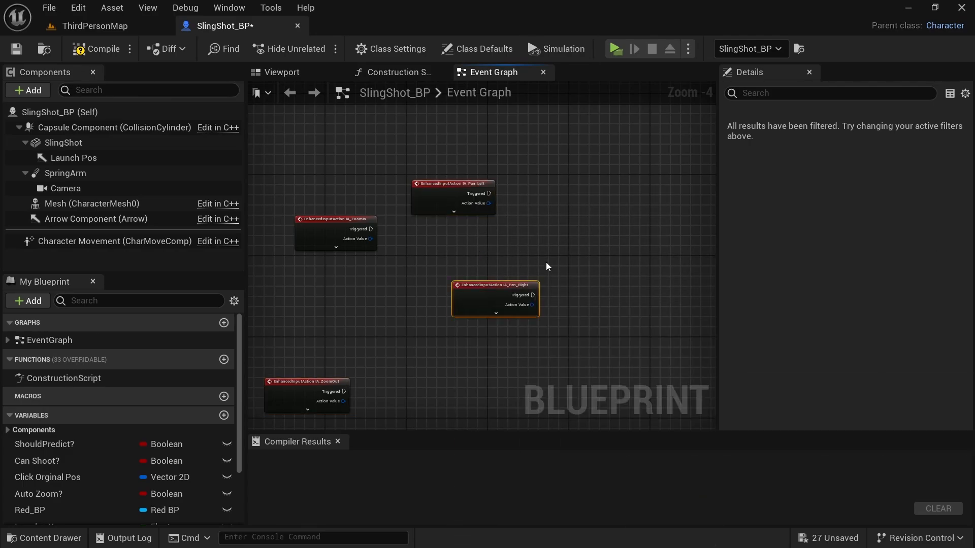
scroll("down", 3)
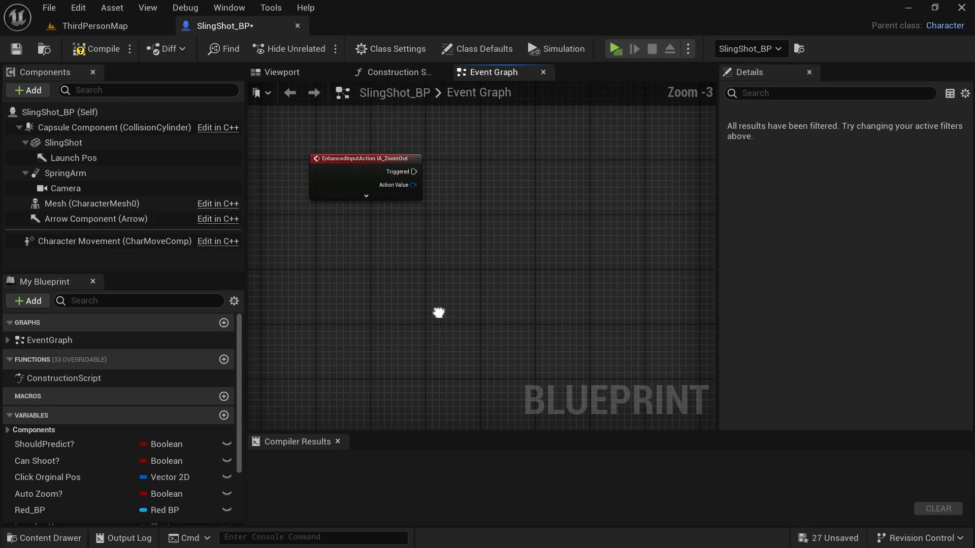
Step: Wire IA_ZoomOut to set Spring Arm Target Arm Length plus 50, clamped between 1000 and 2500
left_click(66, 173)
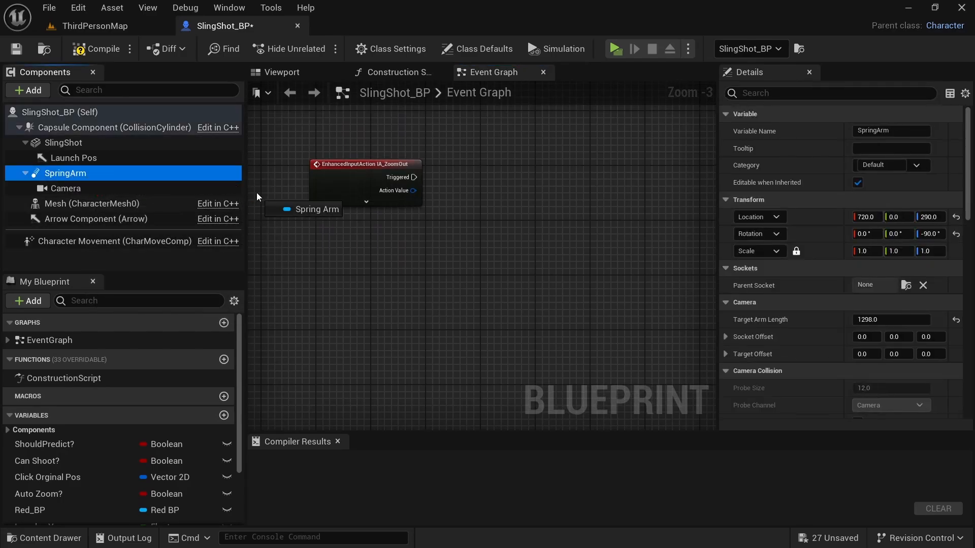
left_click_drag(317, 209, 416, 285)
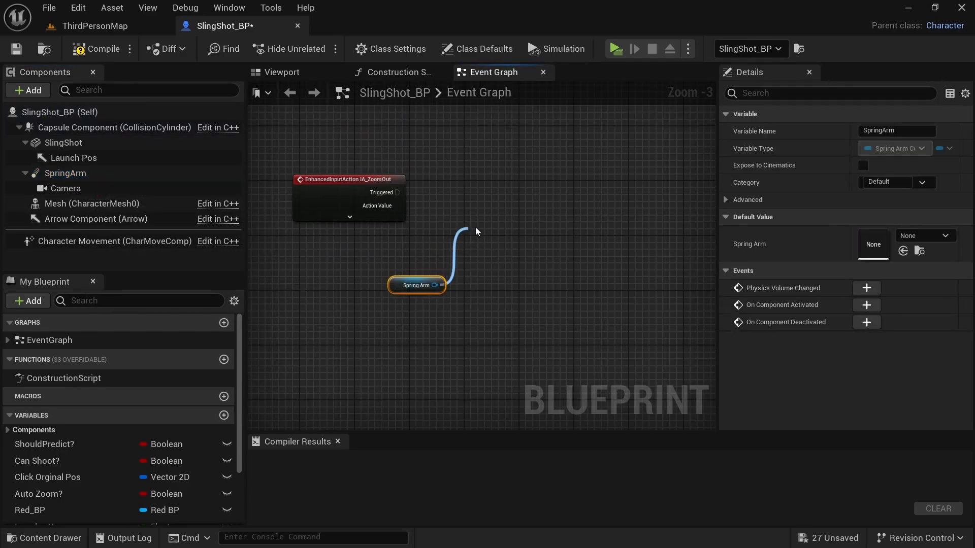
type("set target a")
type("cl")
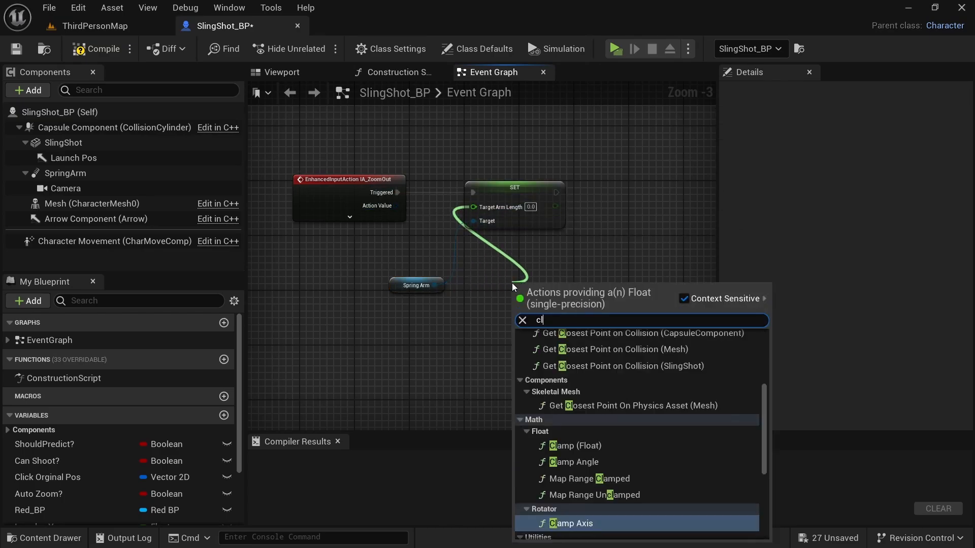
left_click(574, 446)
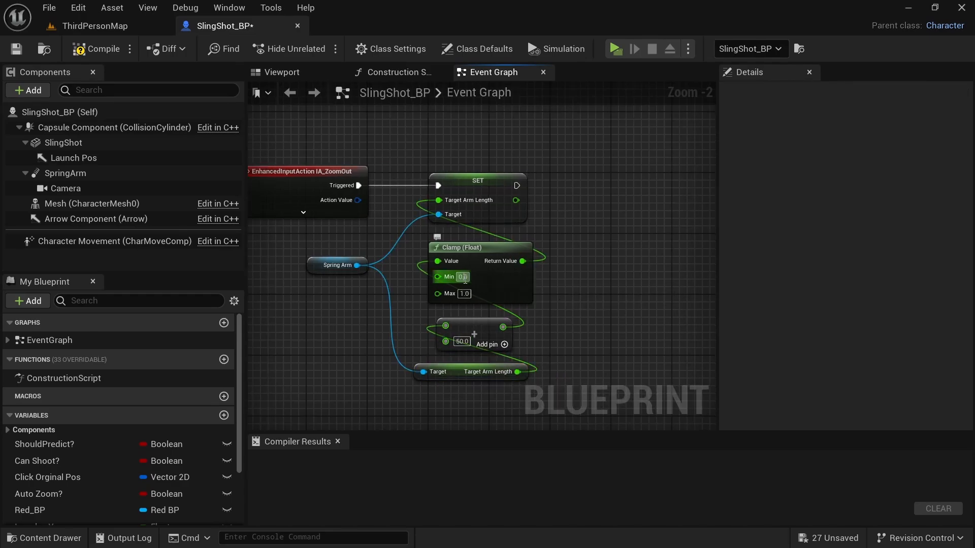
type("1000")
left_click(464, 293)
type("2500")
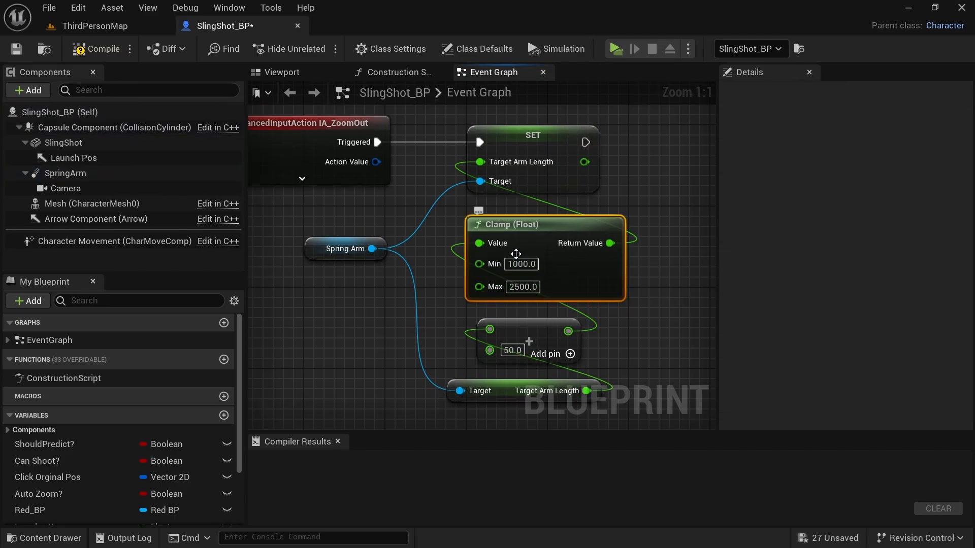
left_click(281, 72)
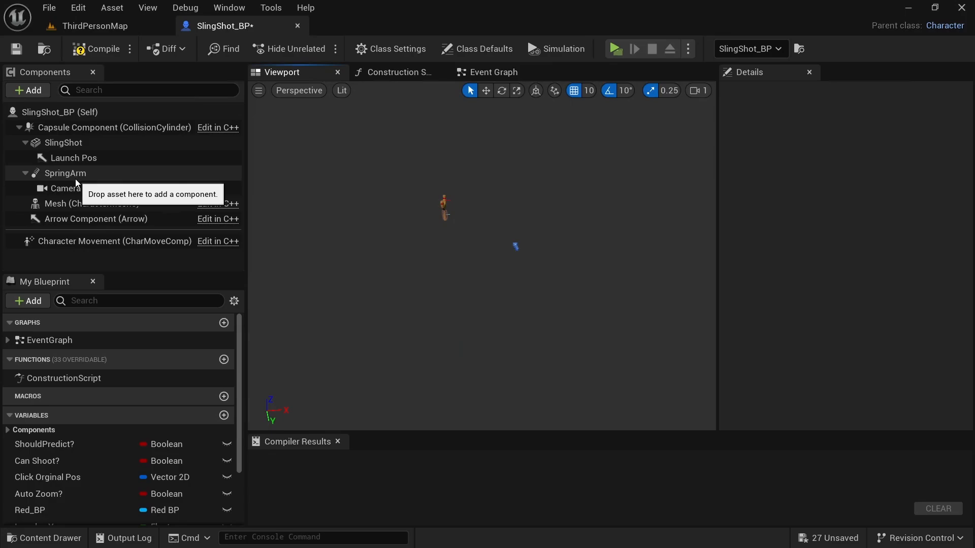
Step: Edit the SpringArm's default Target Arm Length in Details, trying 1000 then 2500.0
left_click(65, 172)
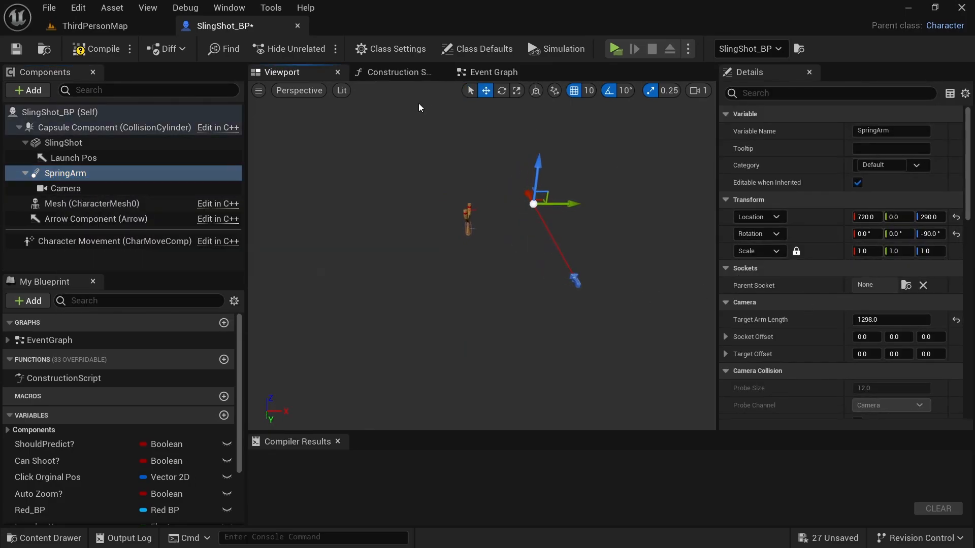
left_click(494, 72)
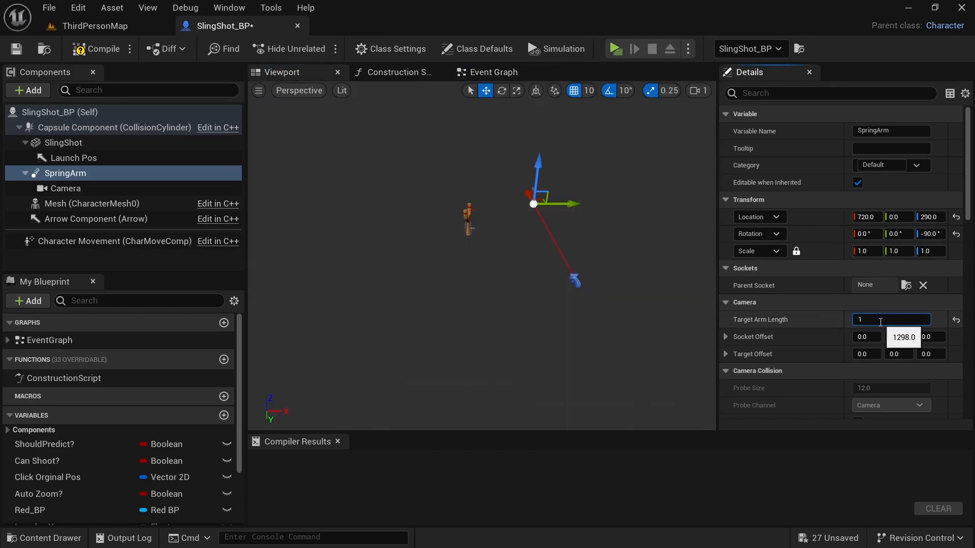
type("1000.0")
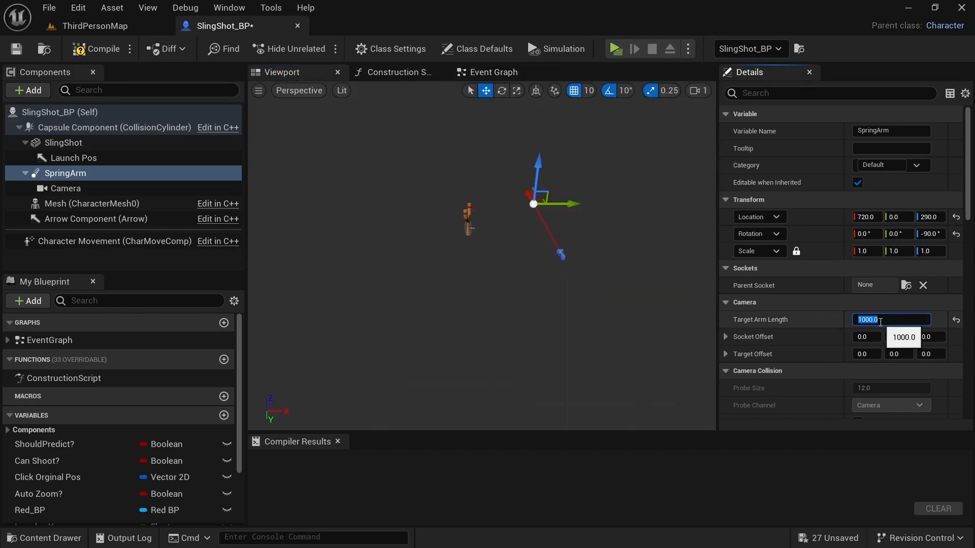
type("2500.0")
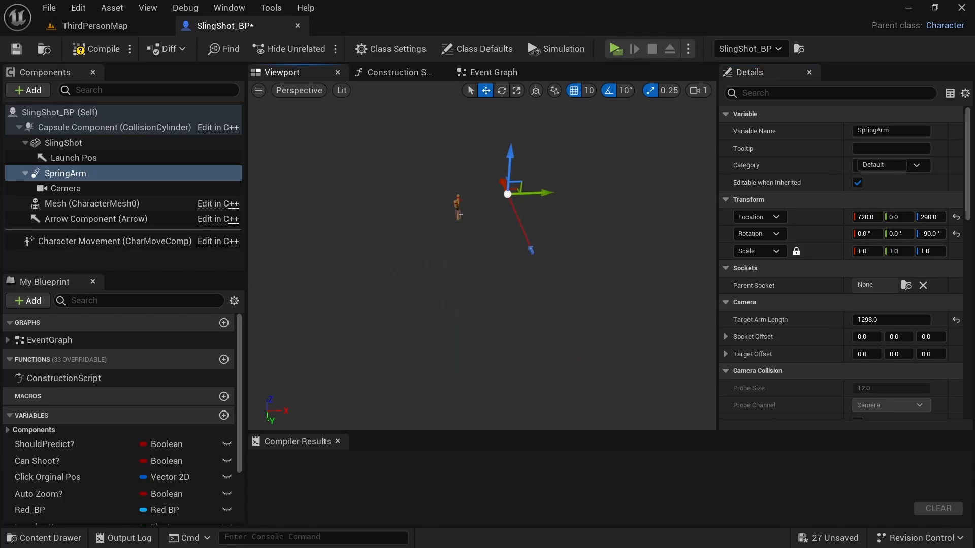
Step: Check the SpringArm's camera settings showing Target Arm Length 1298
left_click(493, 72)
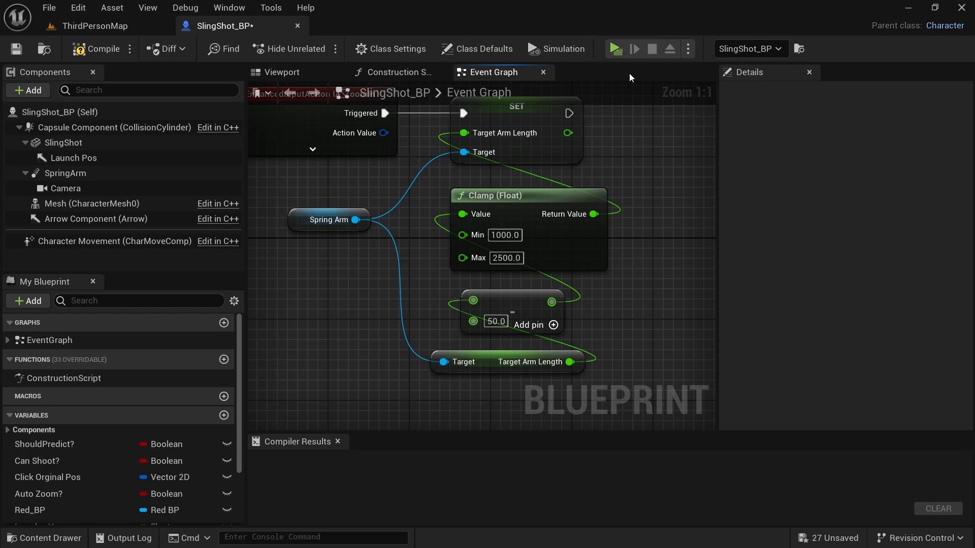
Step: Drive a Set Socket Offset node on the Spring Arm from the IA_Pan_Left event
left_click(614, 49)
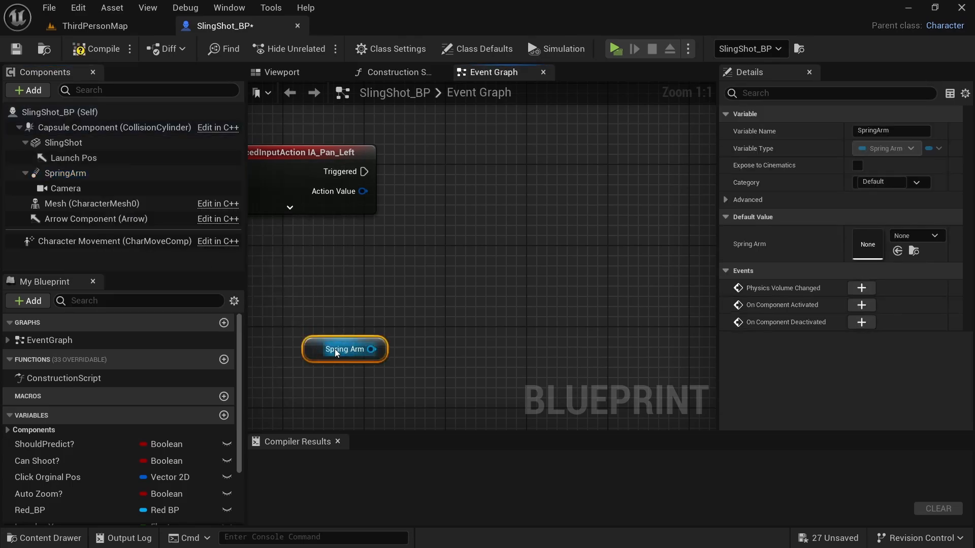
left_click_drag(373, 349, 461, 261)
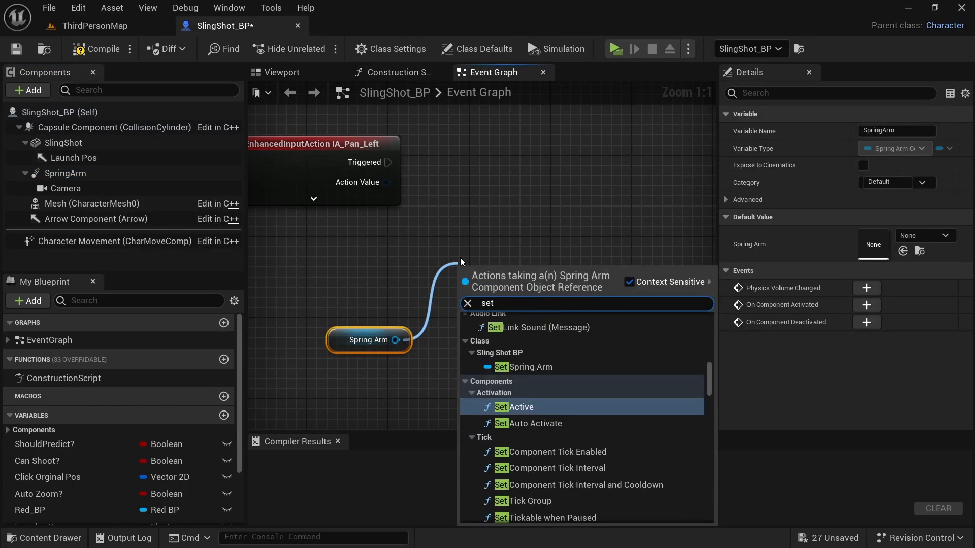
left_click(525, 366)
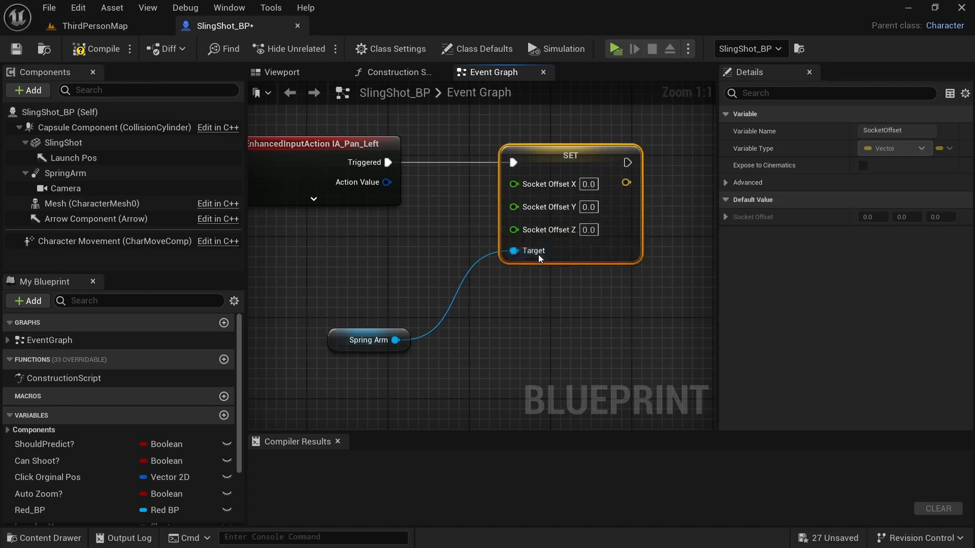
Step: Feed Socket Offset Y from a float clamp (-800 to 1000) with a subtract-50 node
left_click_drag(532, 251, 509, 334)
type("clamp")
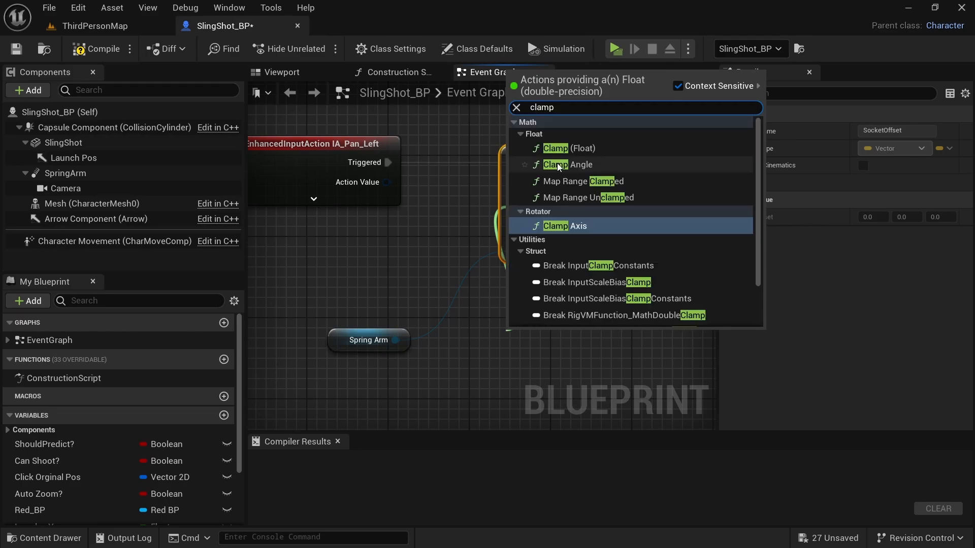
left_click(555, 149)
type("-800")
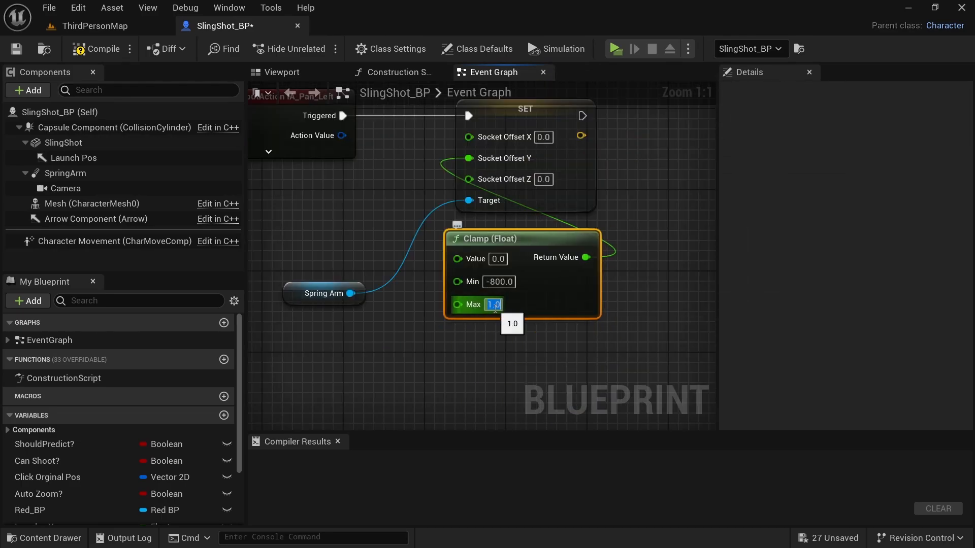
type("1000")
type("sub")
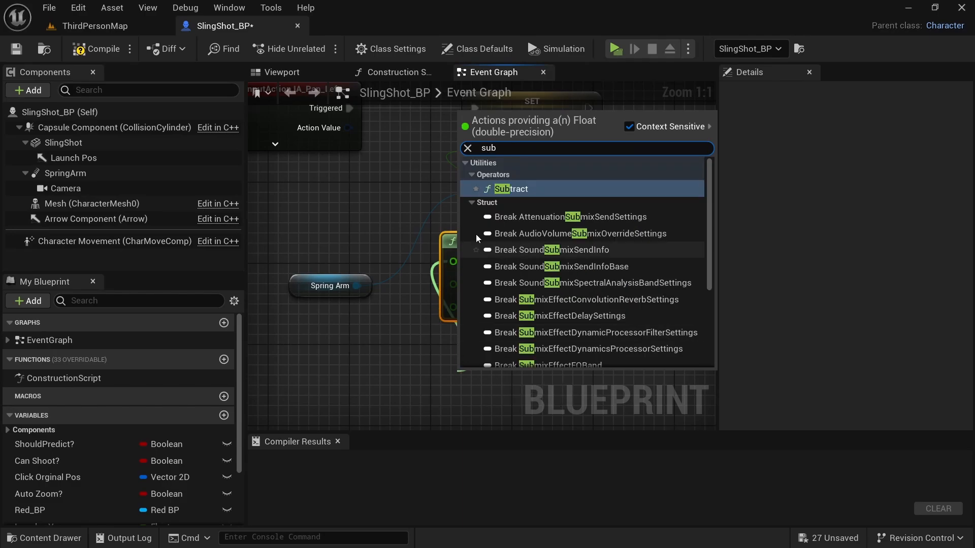
left_click(511, 189)
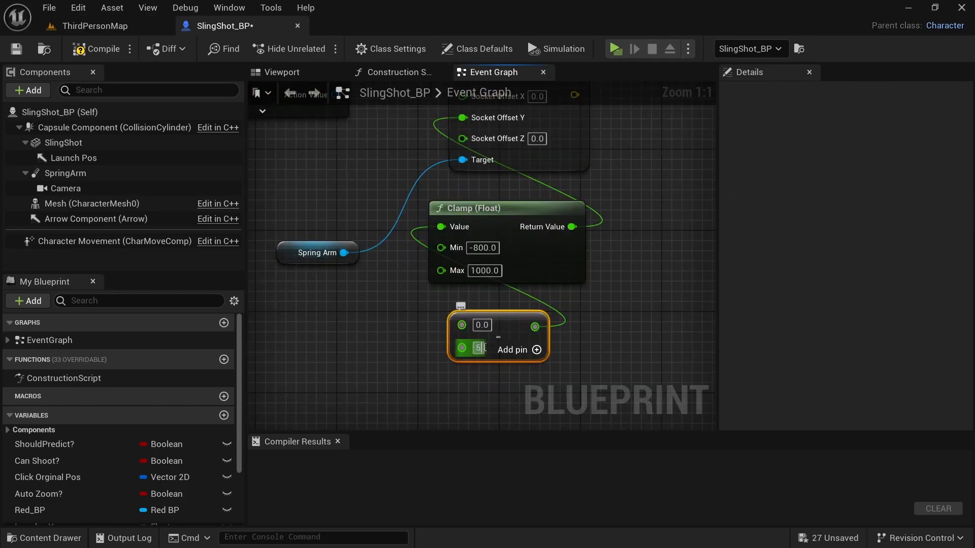
Step: Read the Spring Arm's current socket offset and split it into X, Y, Z to supply Y
left_click_drag(341, 253, 386, 320)
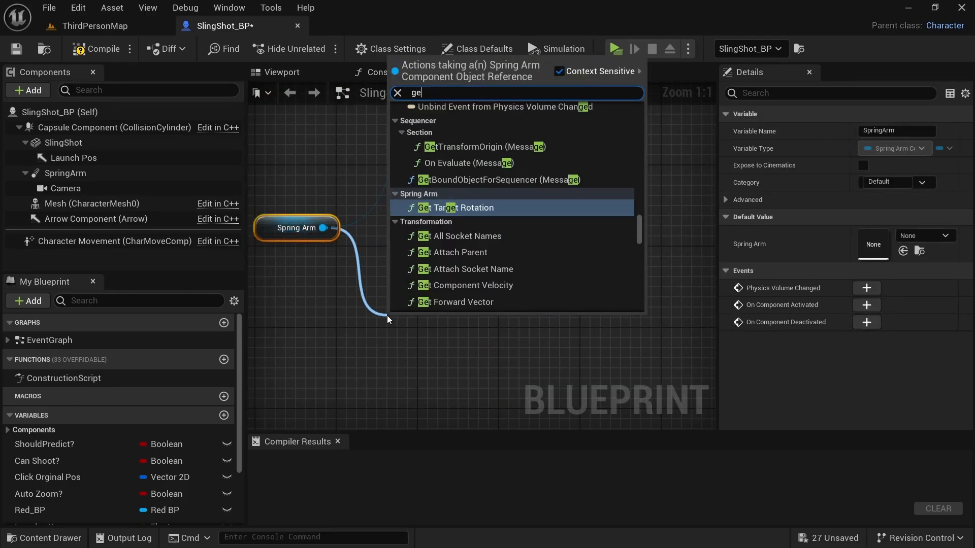
left_click(453, 207)
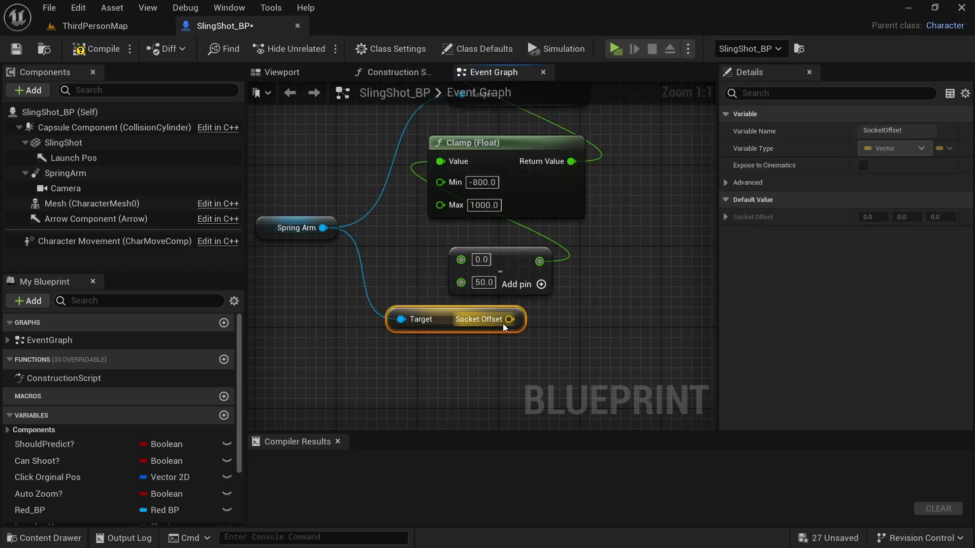
right_click(511, 318)
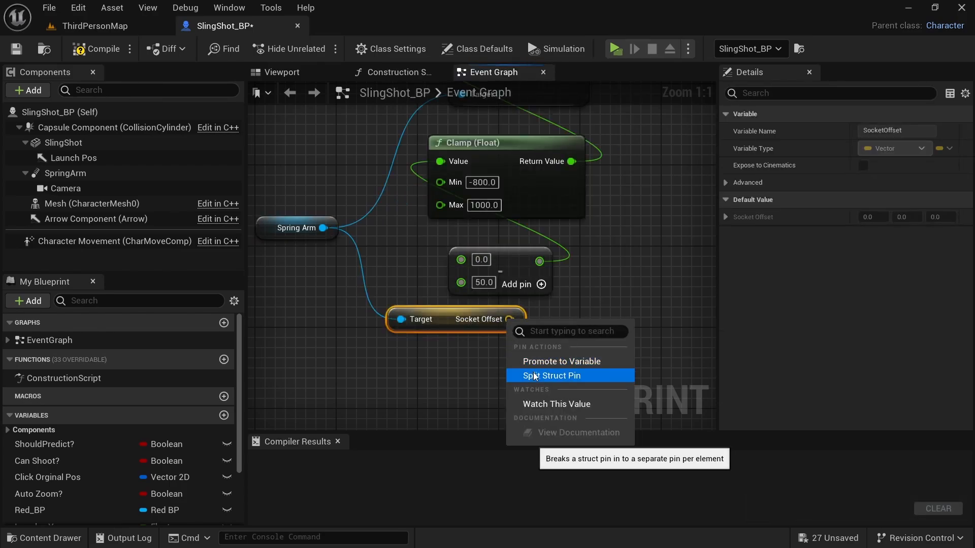
left_click(549, 376)
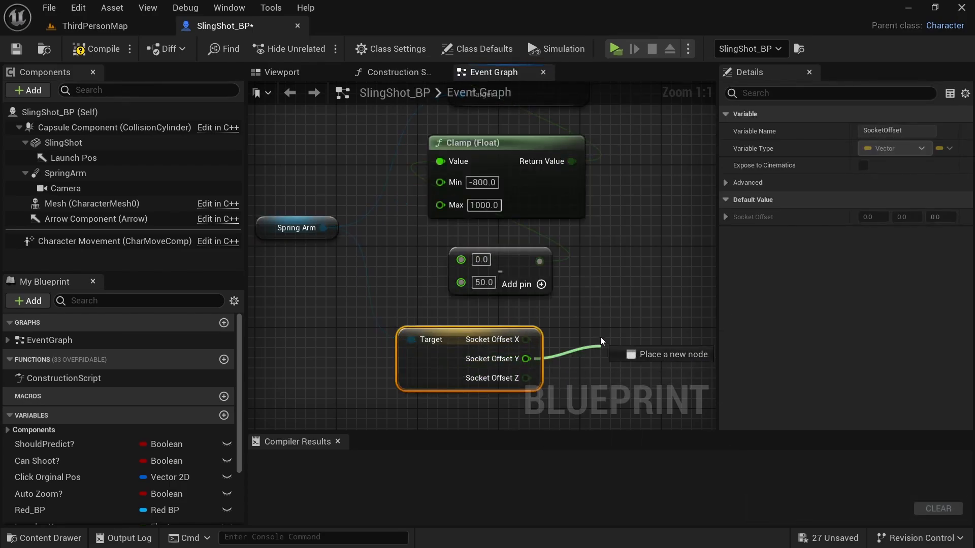
scroll("down", 3)
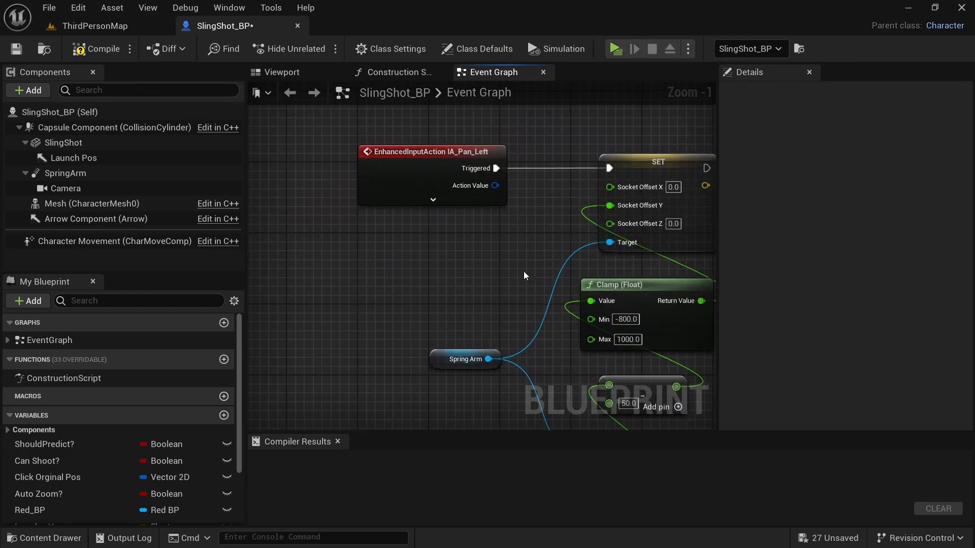
Step: Show the SpringArm's camera settings in the viewport, revealing Socket Offset Y at -787
left_click(282, 72)
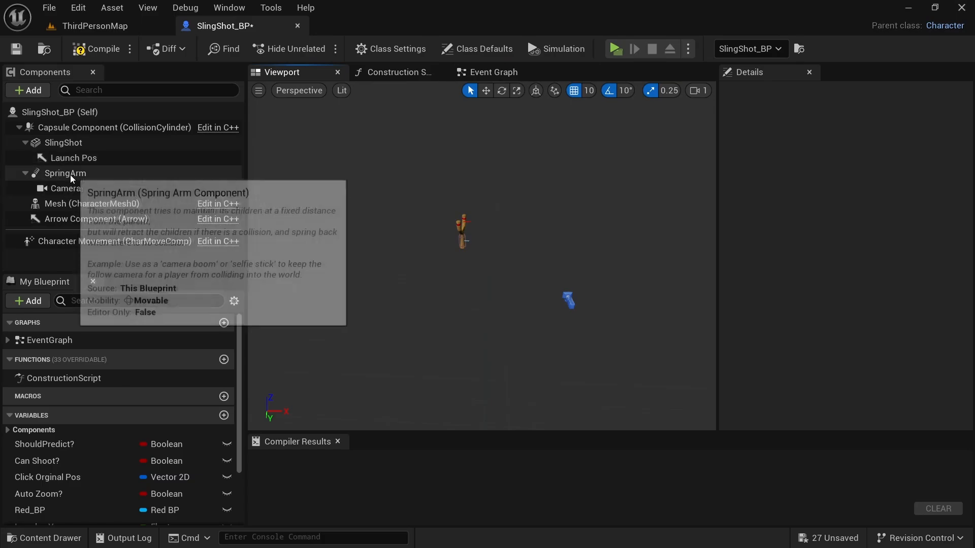
left_click(65, 173)
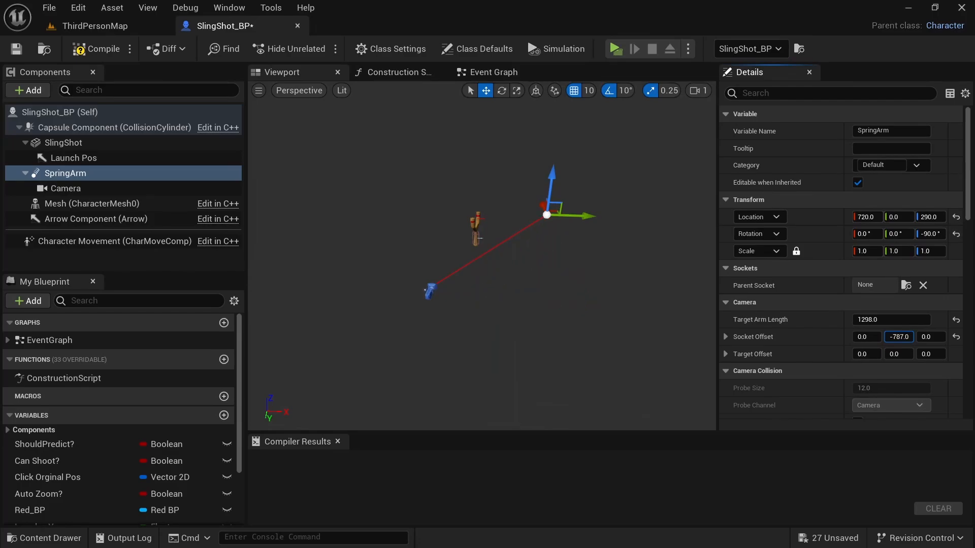
left_click(495, 72)
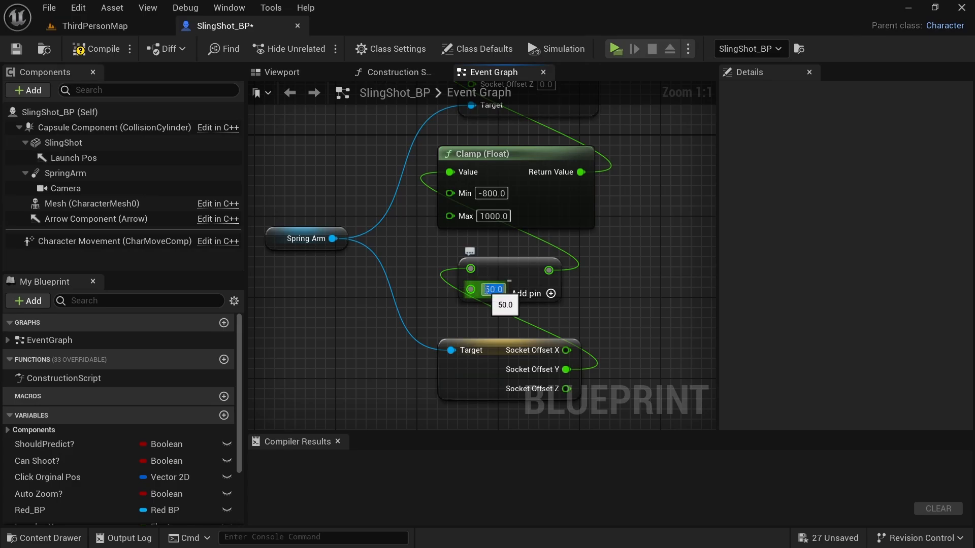
Step: Change the pan Subtract step to -50.0, confirm it, and begin the 'Pan' comment group
type("-50.0")
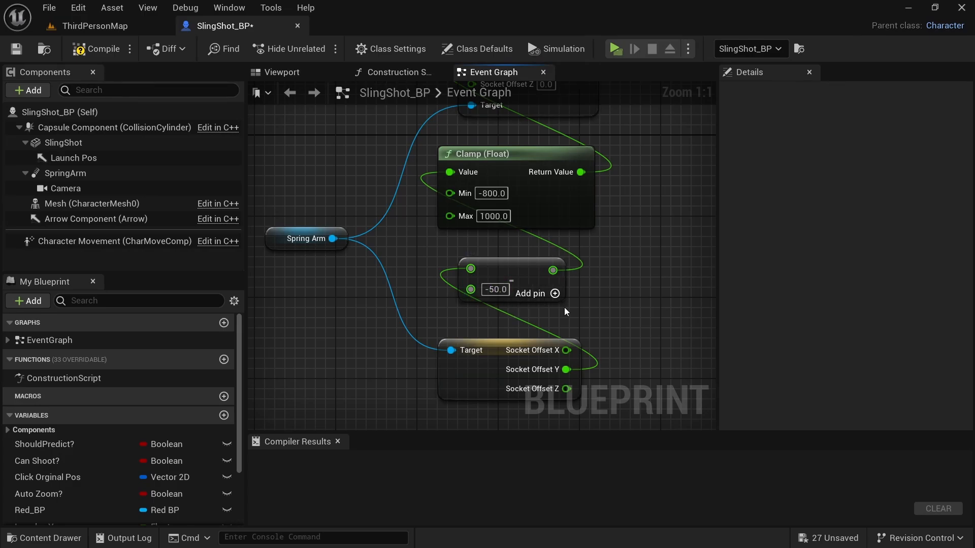
left_click(614, 48)
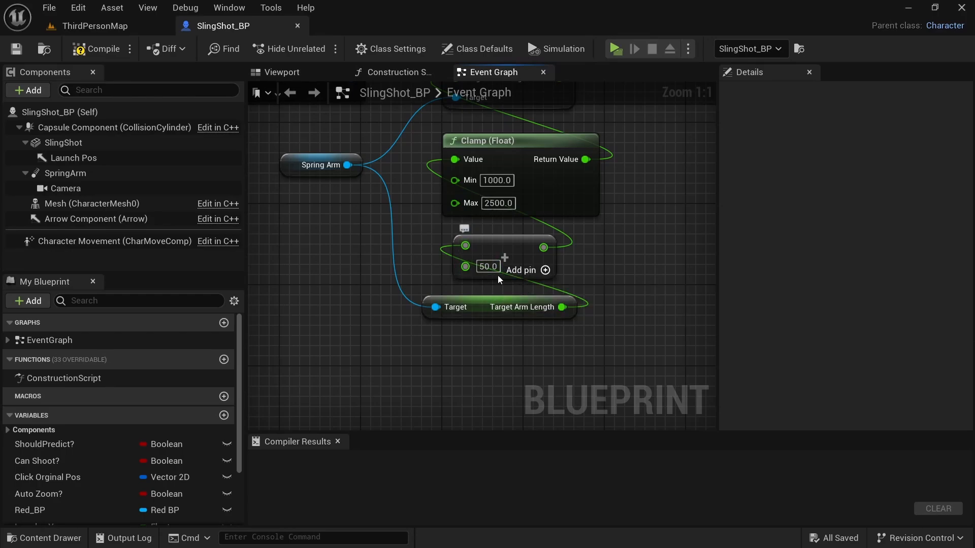
left_click(505, 257)
type("Pan/")
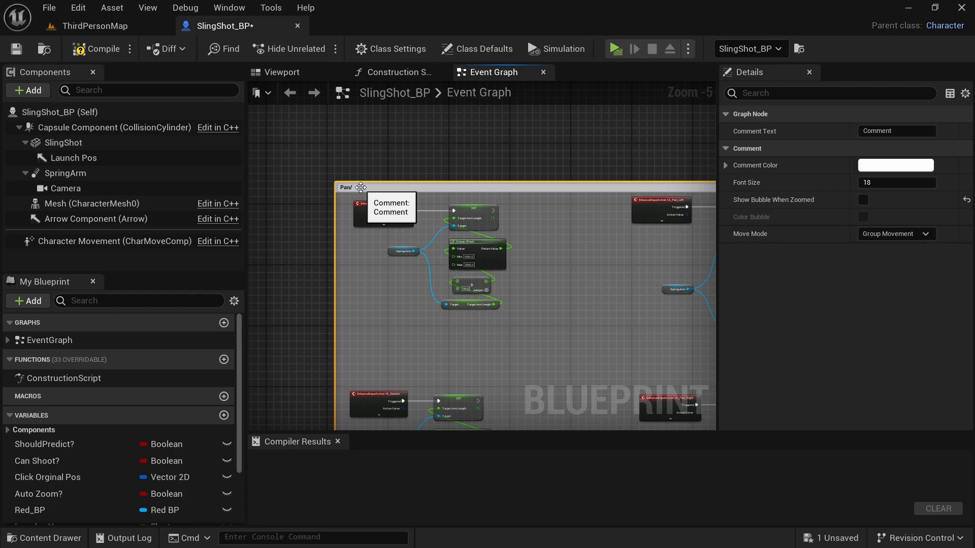
Step: Title the comment around the pan/zoom nodes, run the game preview and bring up its pause menu
left_click(613, 49)
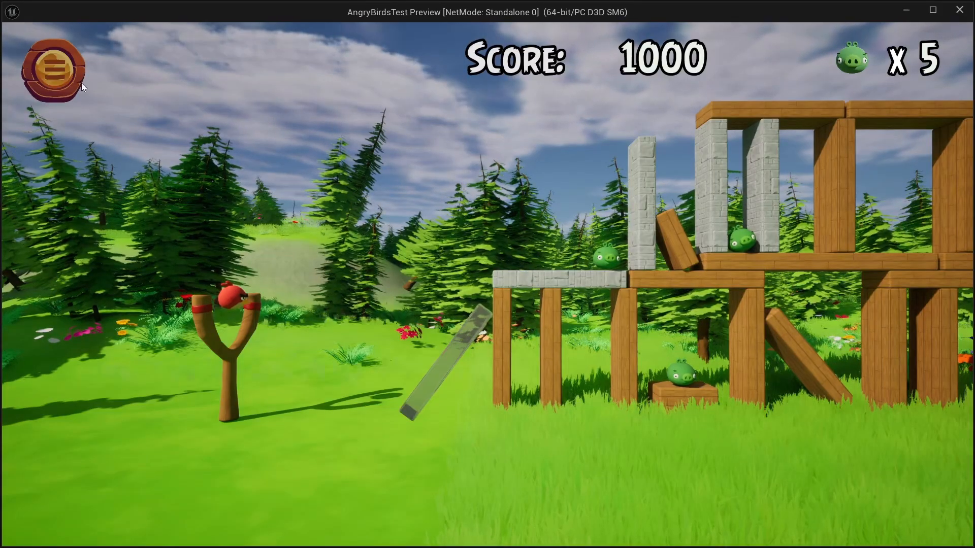
left_click(54, 68)
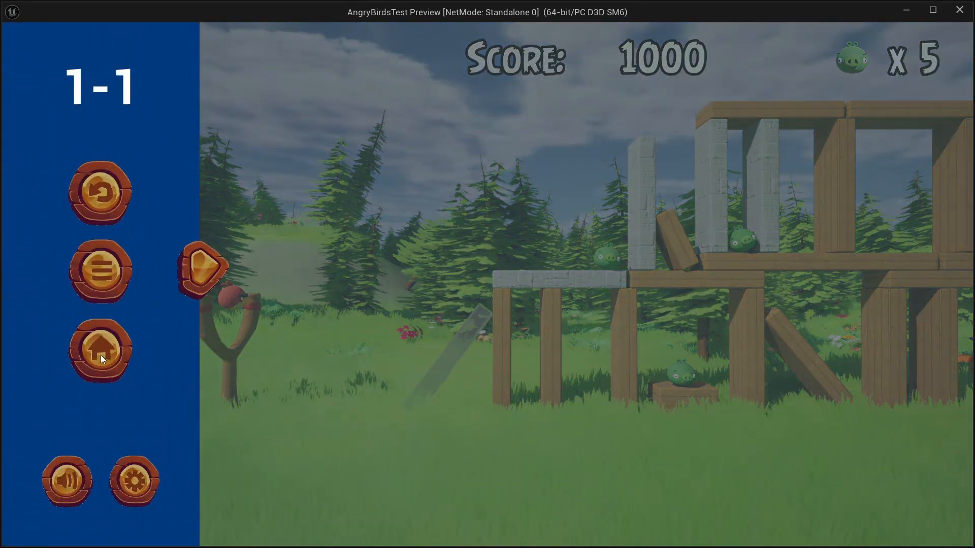
left_click(100, 349)
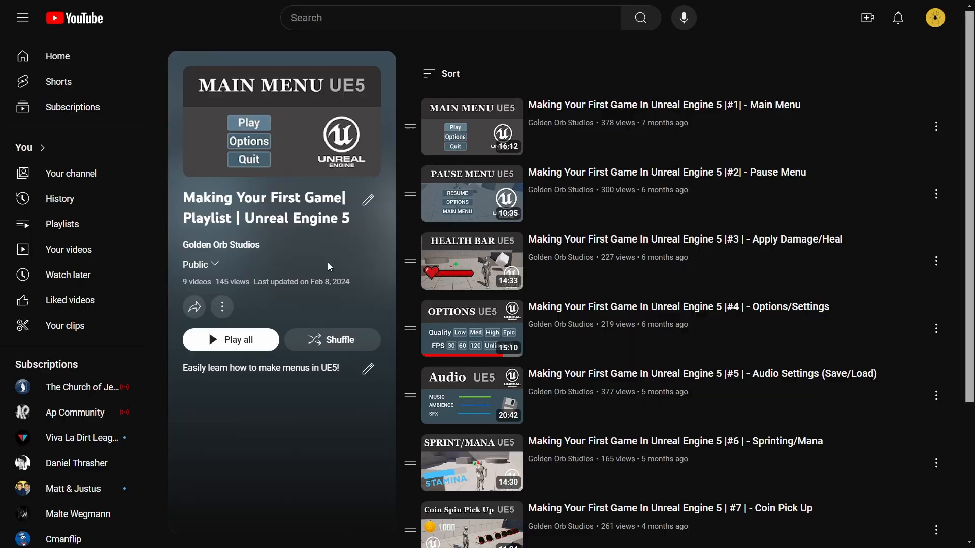
mouse_move(363, 247)
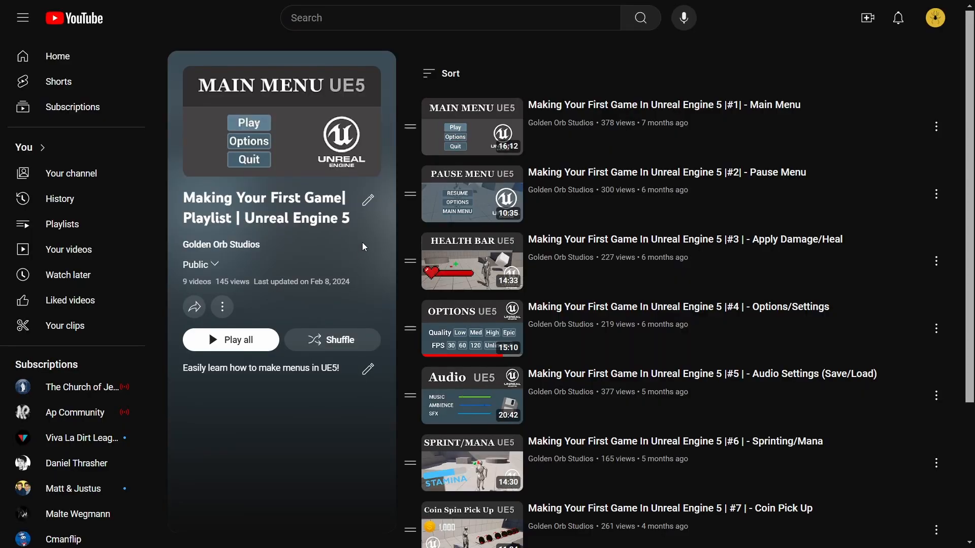